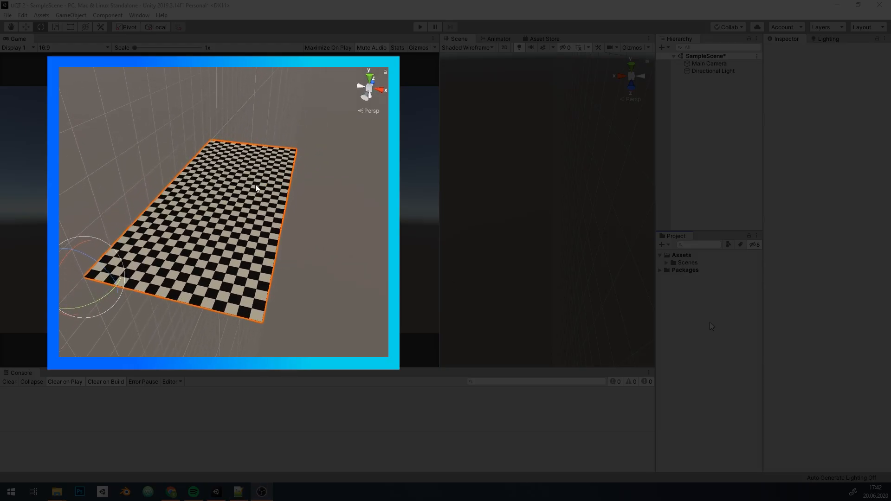
# - Create a C# Script asset named ProcGen and open it in Visual Studio
pyautogui.click(661, 245)
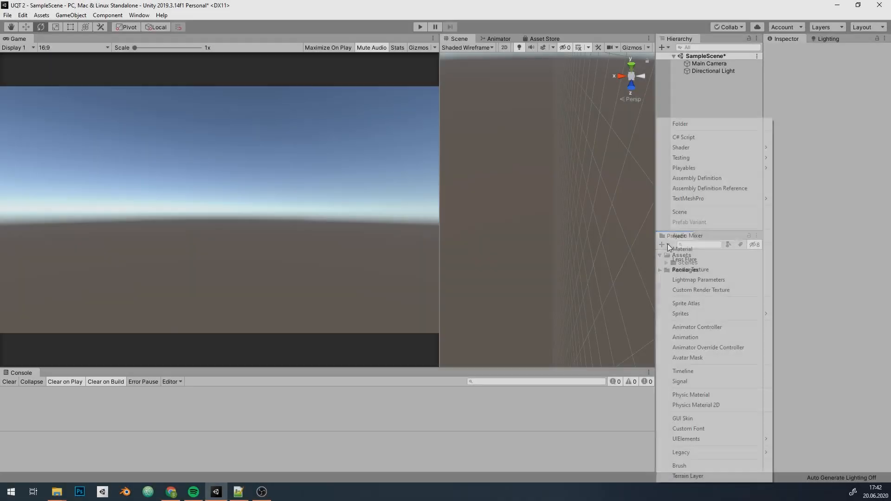
pyautogui.click(684, 138)
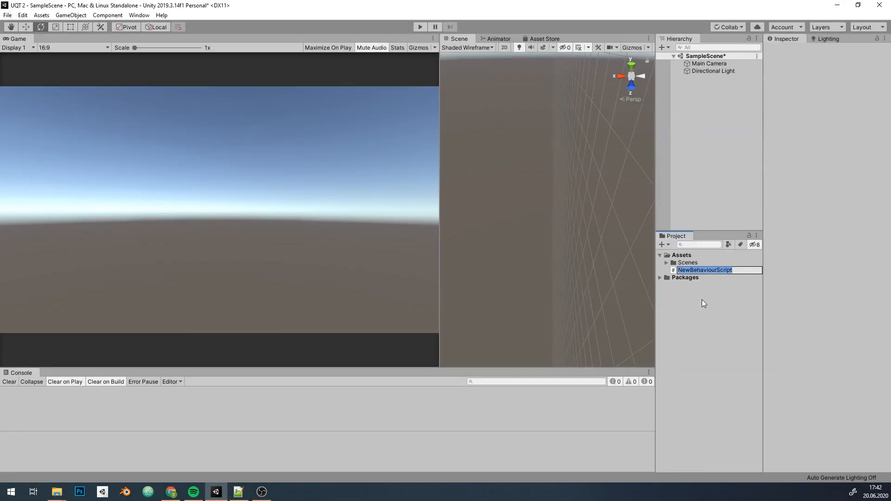
pyautogui.write('ProcGen')
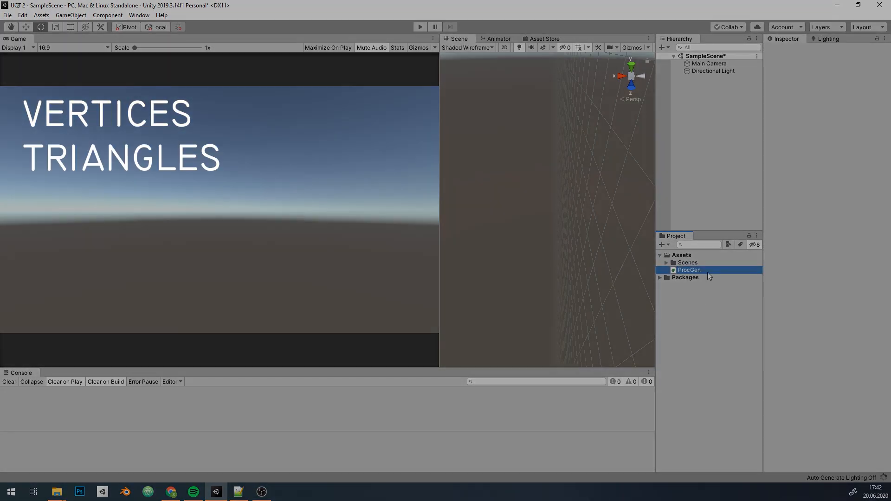
pyautogui.doubleClick(689, 269)
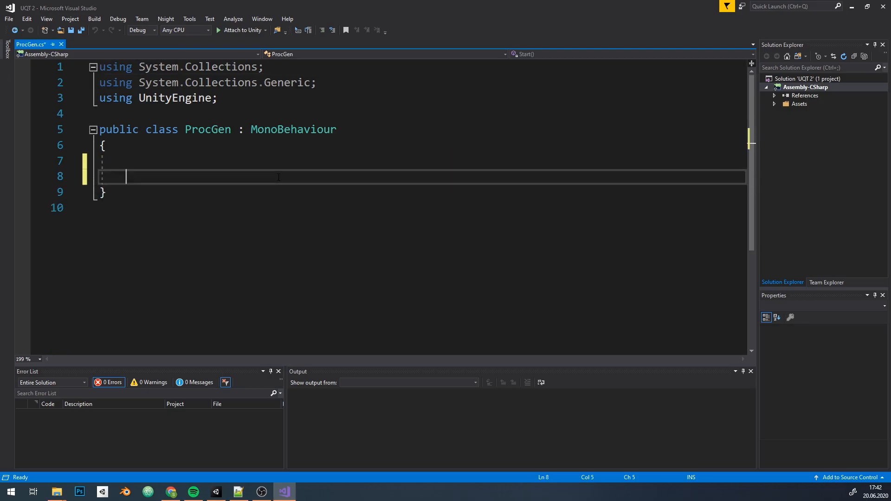
# - Clear ProcGen's boilerplate and start declaring the abstract ProceduralShape class below it
pyautogui.press('Enter')
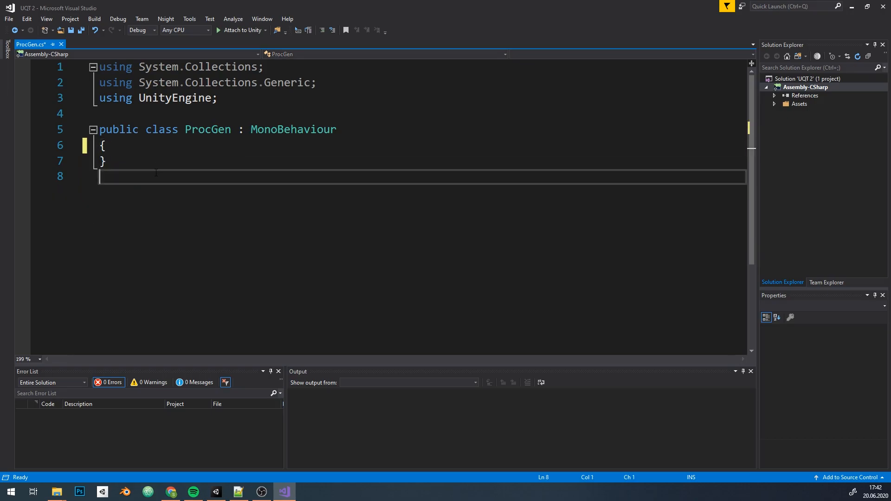
pyautogui.press('Enter')
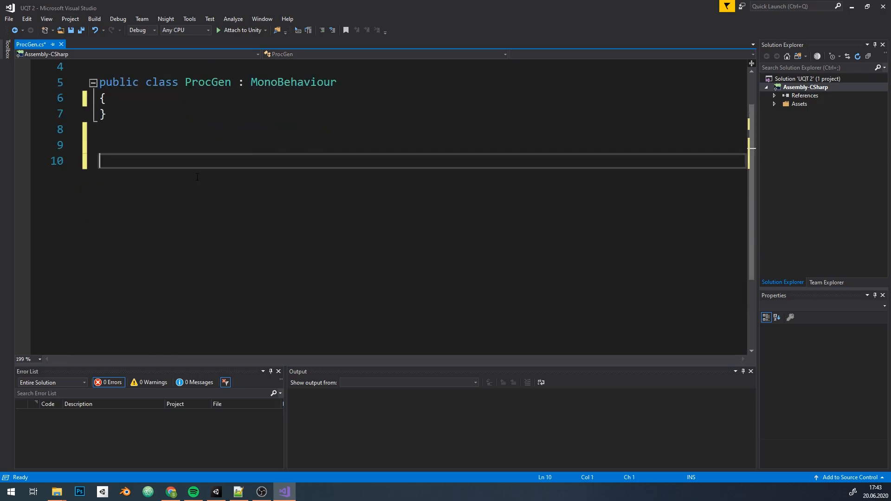
pyautogui.write('pub')
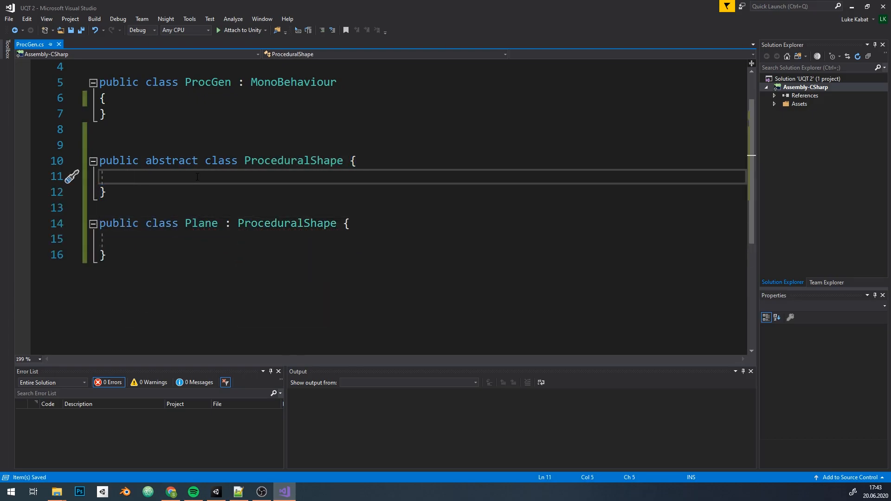
# - Give ProceduralShape a protected Mesh field and constructor, and start Plane(Mesh mesh, int sizeX, int sizeY)
pyautogui.write('protected Mesh mesh_;')
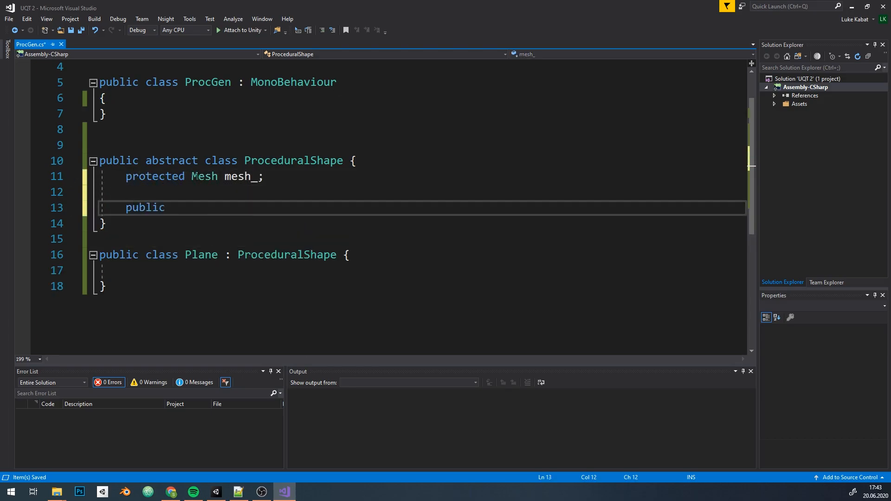
pyautogui.write('ProceduralShape(Mesh mesh) {')
pyautogui.write('mesh_ = mesh;')
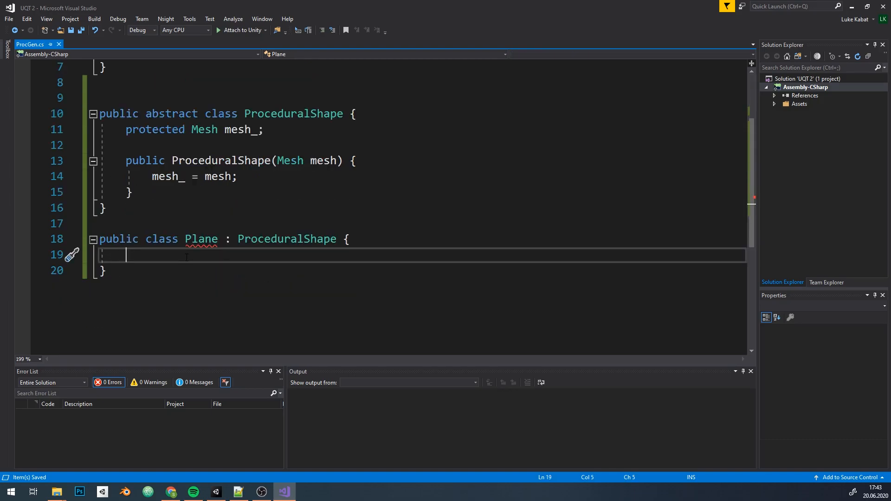
pyautogui.write('public')
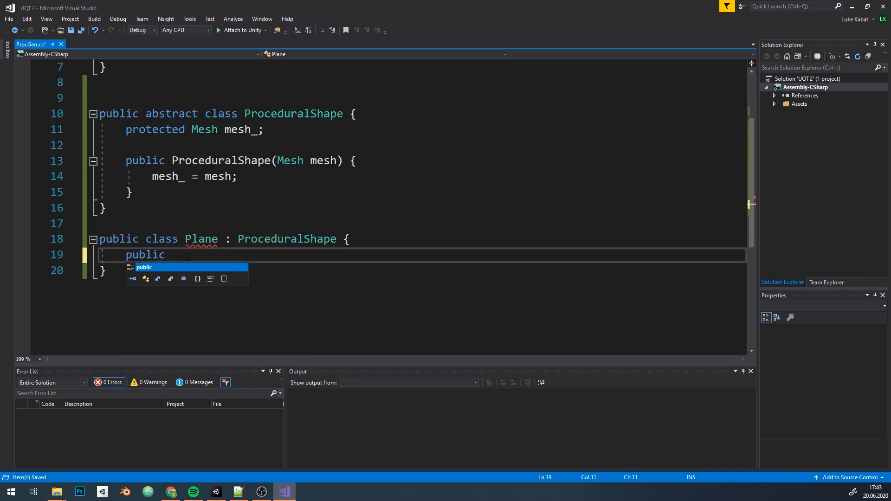
pyautogui.write('Plane()')
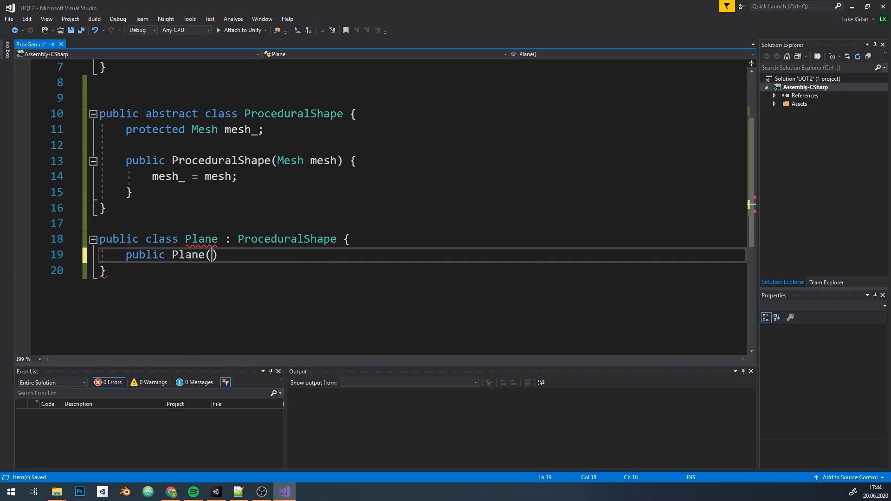
pyautogui.write('Mesh mesh,')
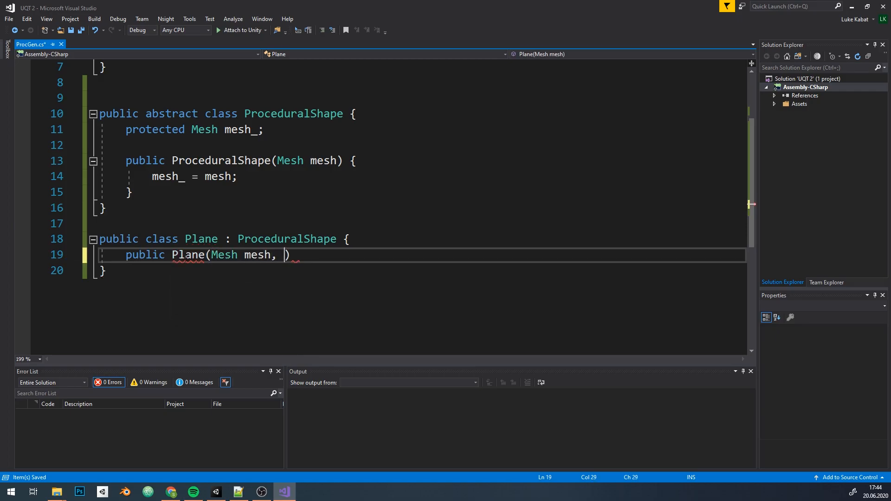
pyautogui.write('int sizeX, int sizeY')
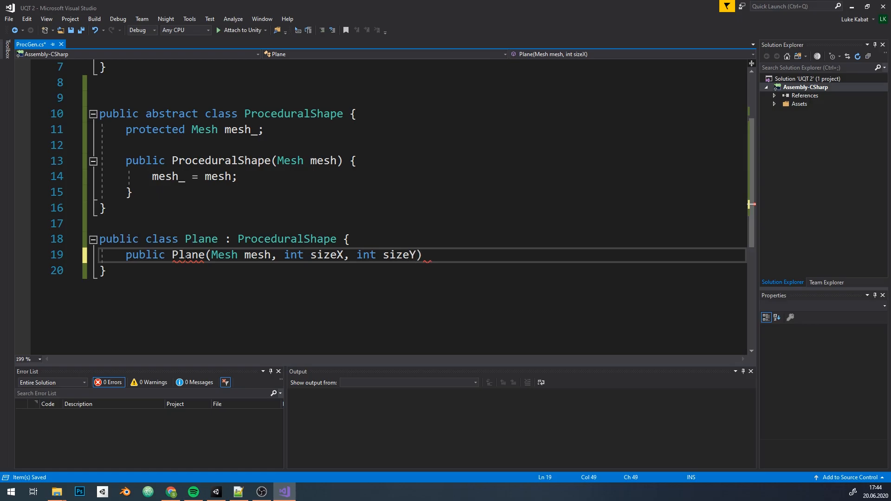
# - Chain Plane's constructor to base(mesh), store sizeX_ and sizeY_, and begin a private Create method
pyautogui.write(': base')
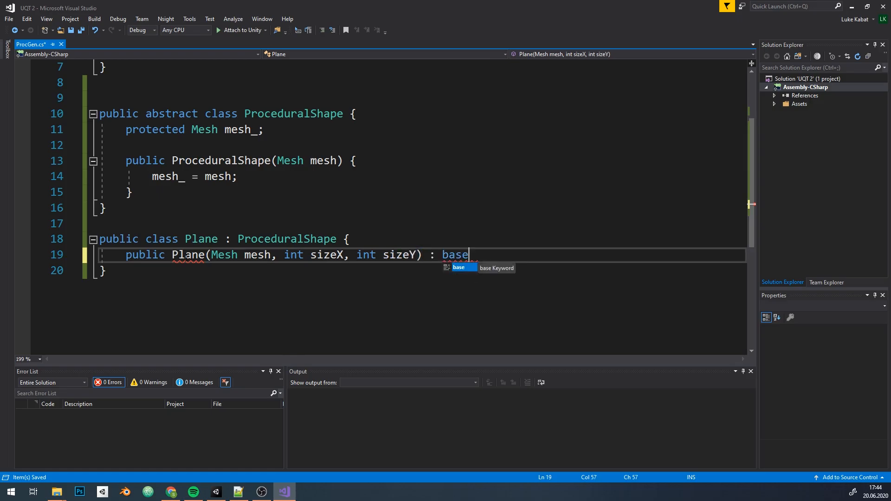
pyautogui.write('(mesh) {')
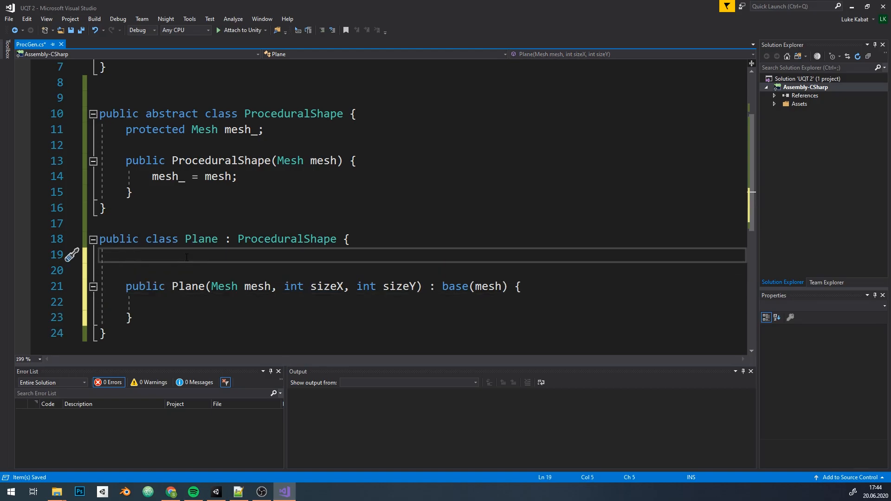
pyautogui.write('private int sizeX_, sizeY_;')
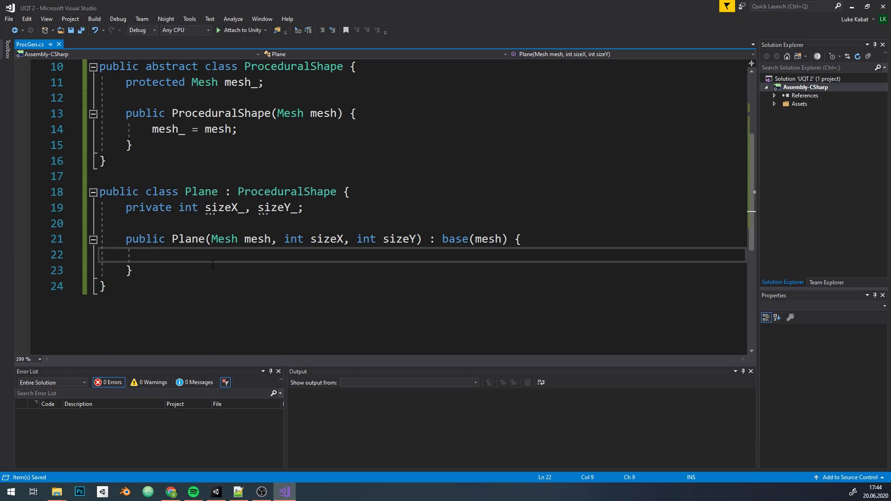
pyautogui.write('sizeX_ =')
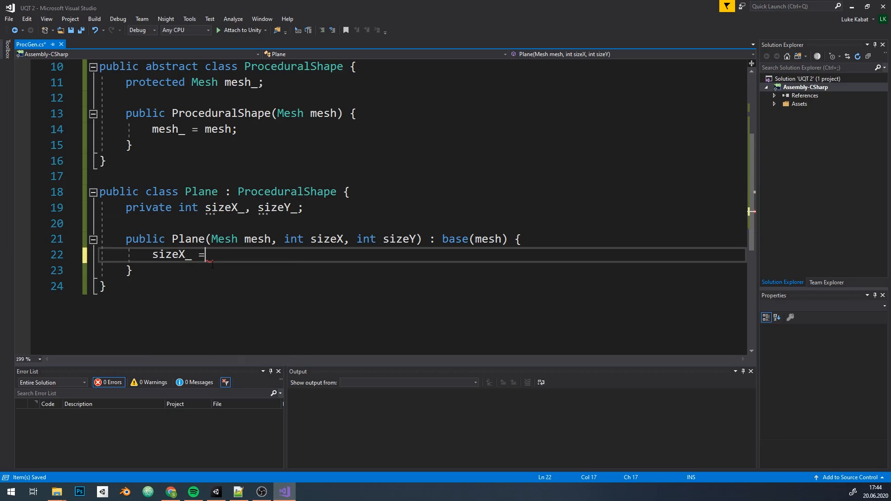
pyautogui.write('sizeX;')
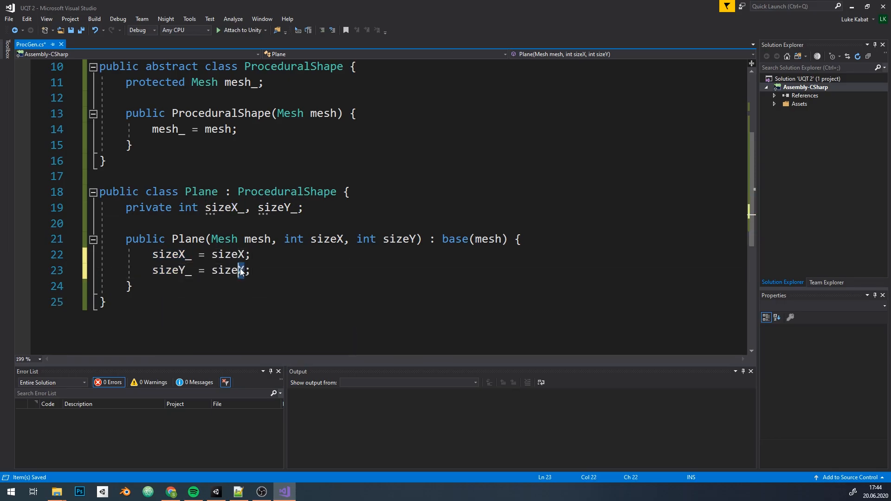
pyautogui.write('private void CreateMesh() {')
pyautogui.write('CreateUVs();')
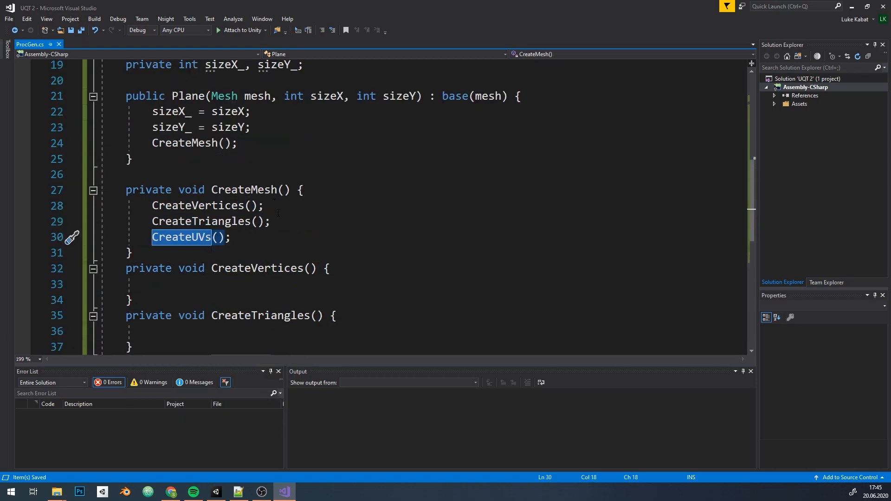
# - Declare protected Vector3[] vertices and int[] triangles arrays in ProceduralShape
pyautogui.scroll(3)
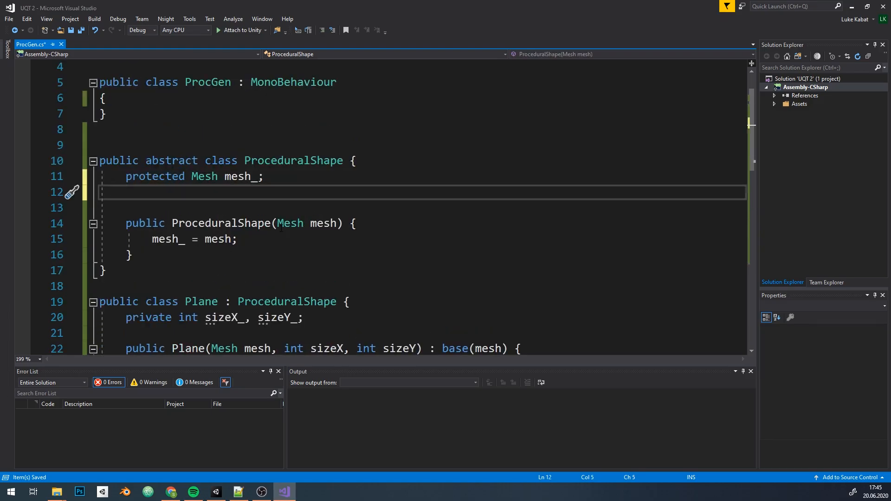
pyautogui.write('protected Vector3[] vertices;')
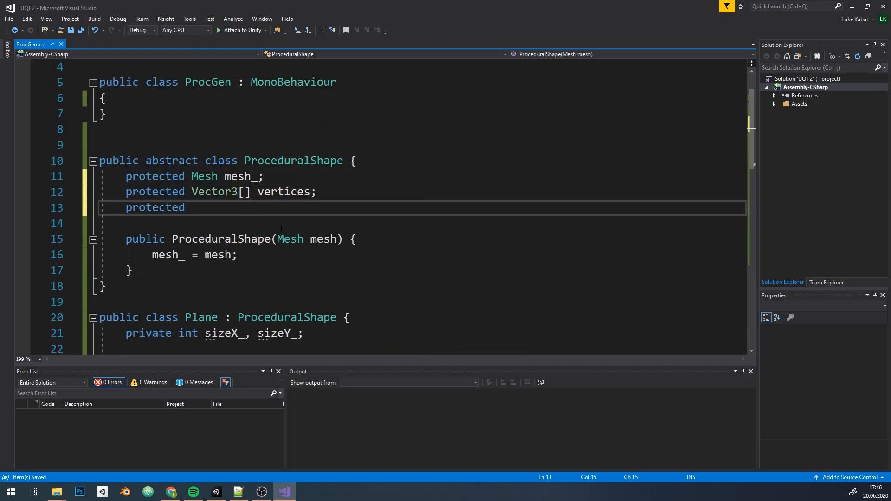
pyautogui.write('int[] triangles;')
pyautogui.click(422, 223)
pyautogui.write('protected Vector2[] uvs;')
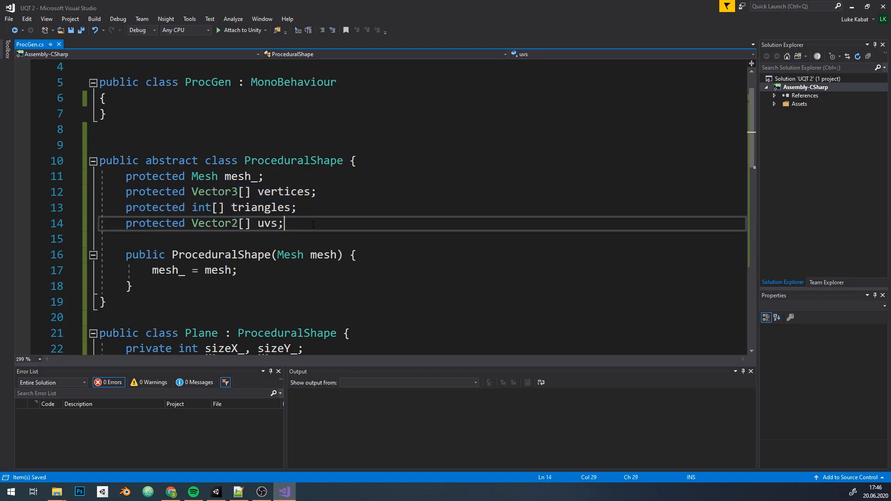
pyautogui.scroll(-3)
pyautogui.write('for(int ')
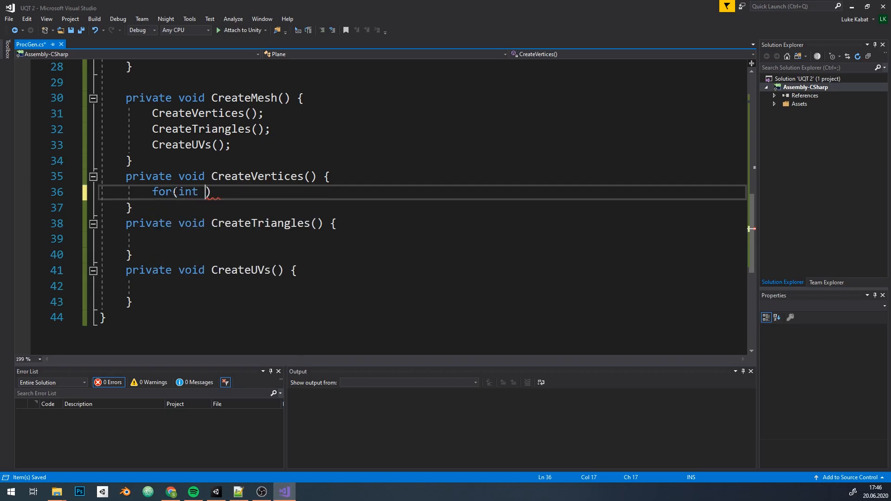
# - Loop over y and x, assigning vertices[x + y * sizeX_] = new Vector3(x, 0.0f, y)
pyautogui.write('y=0; y<sizeY_; y++) {')
pyautogui.write('for (int x = 0; x < sizeX_; x++) {')
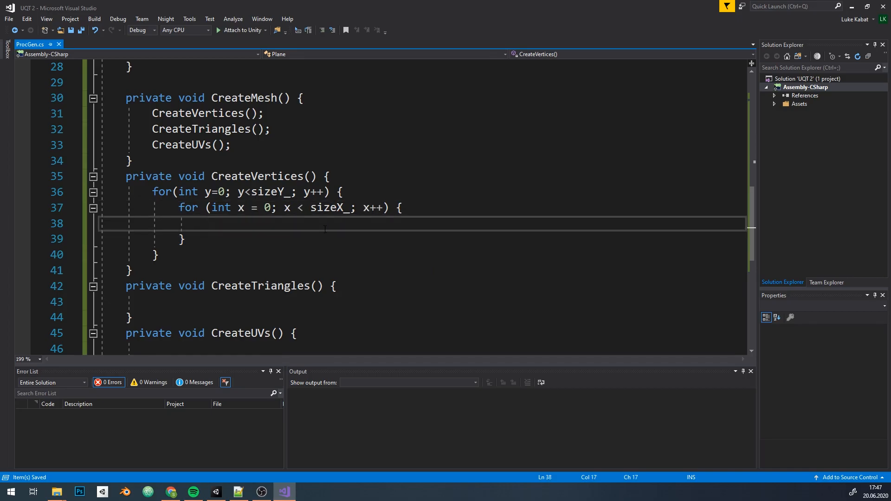
pyautogui.write('vertices[]')
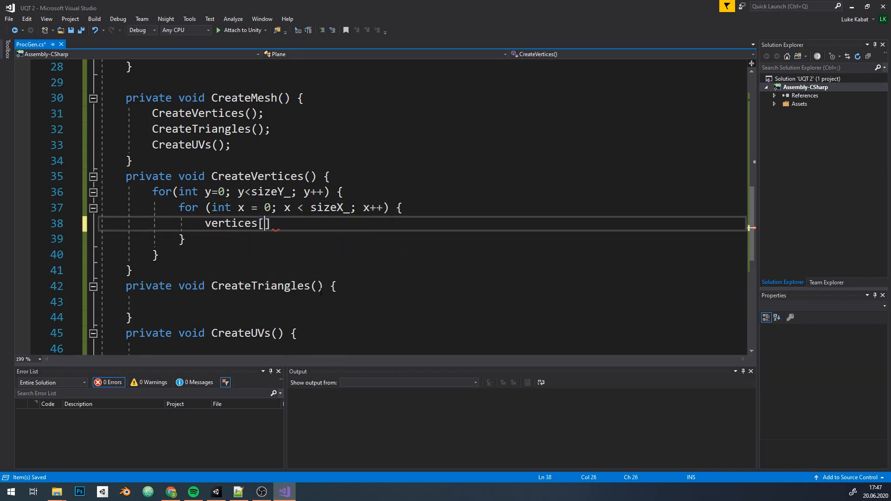
pyautogui.write('x + y')
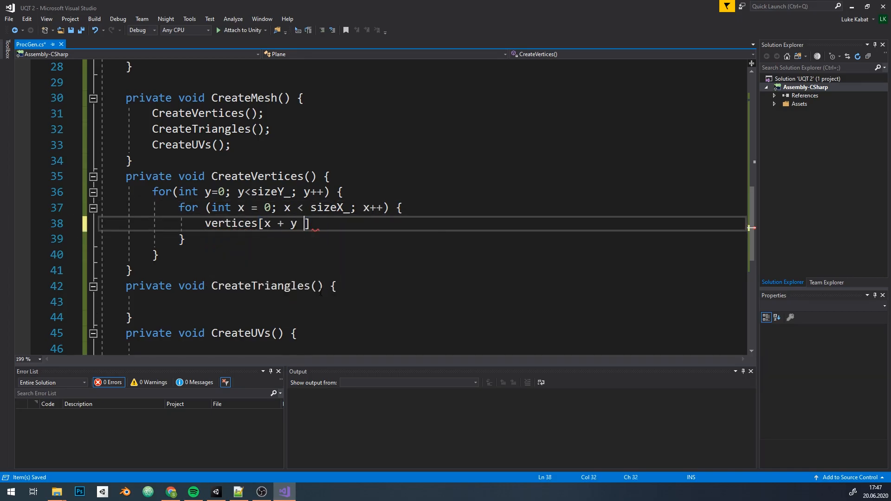
pyautogui.write('* sizeX_')
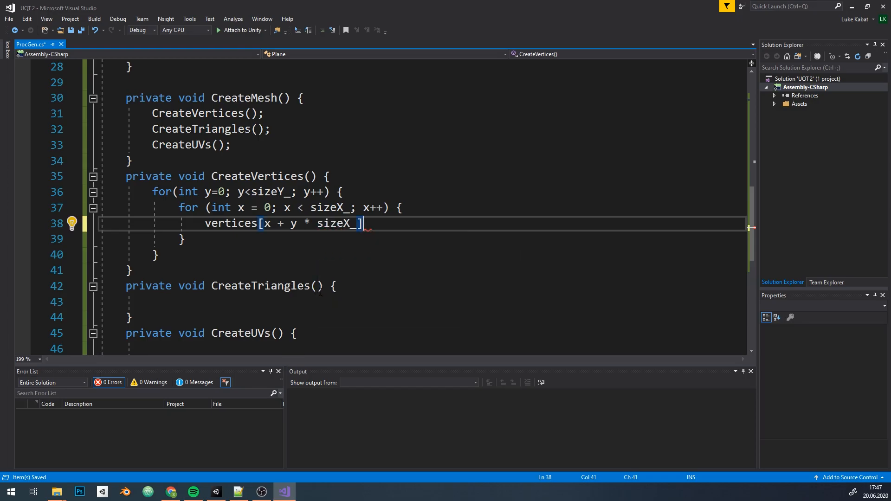
pyautogui.write('= new Vector3();')
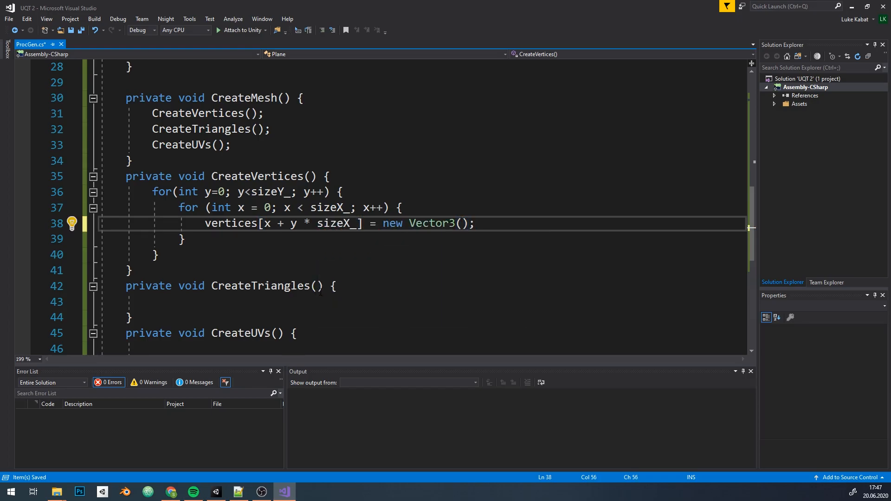
pyautogui.write('x, 0.0f, y')
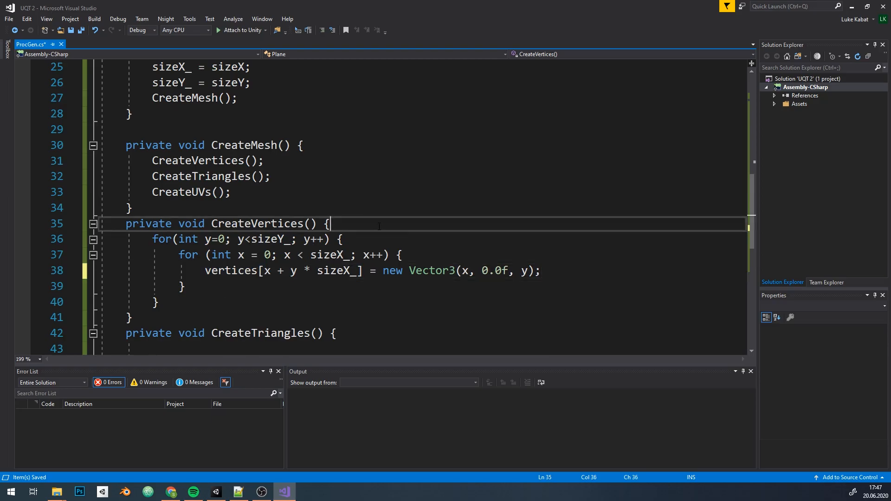
# - Allocate the vertices array as new Vector3[sizeX ...] before the loops
pyautogui.write('vertices')
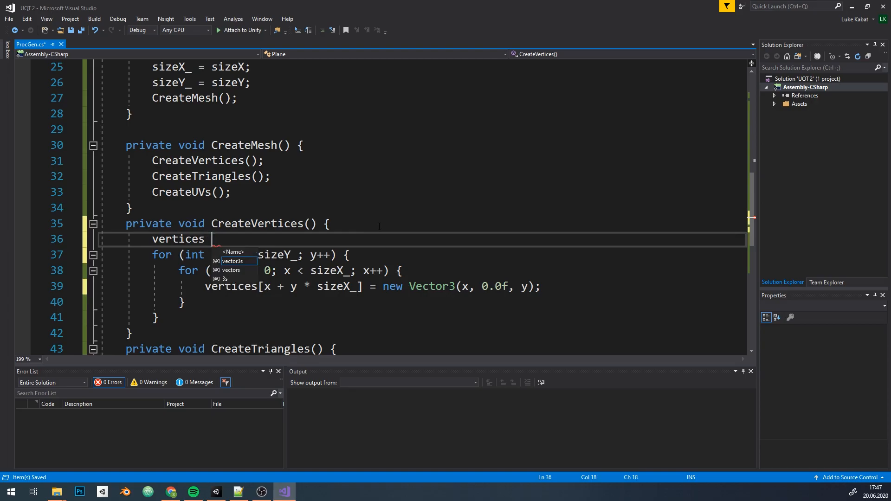
pyautogui.write('= new Vector3')
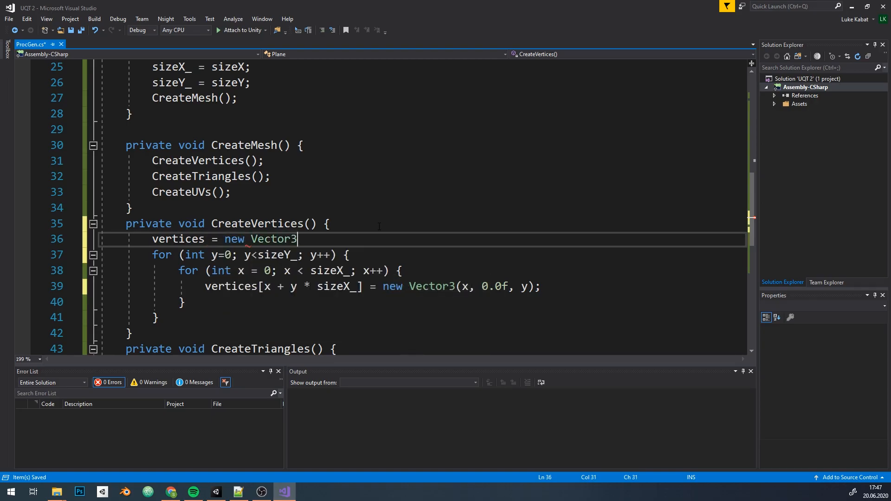
pyautogui.write('[sizeX];')
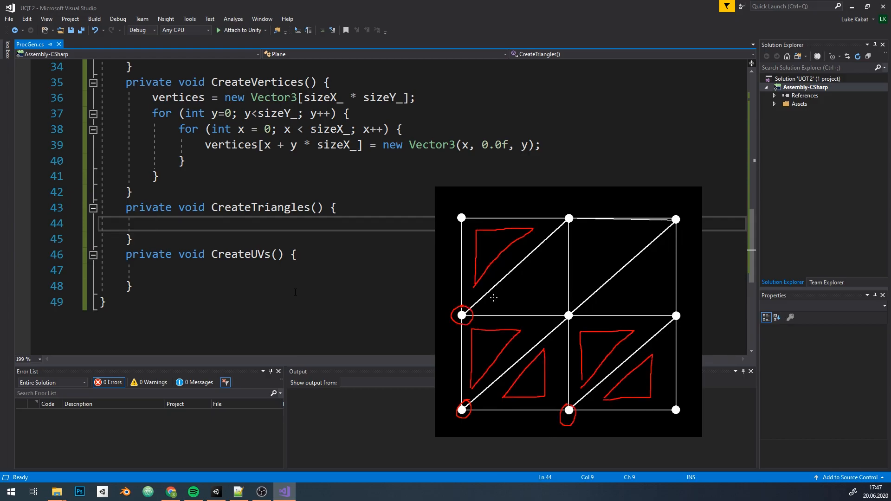
# - Loop over vertex < sizeX_ * sizeY_ - sizeX_, skipping row ends with vertex % sizeX_ check
pyautogui.write('for(int vertex = 0; )')
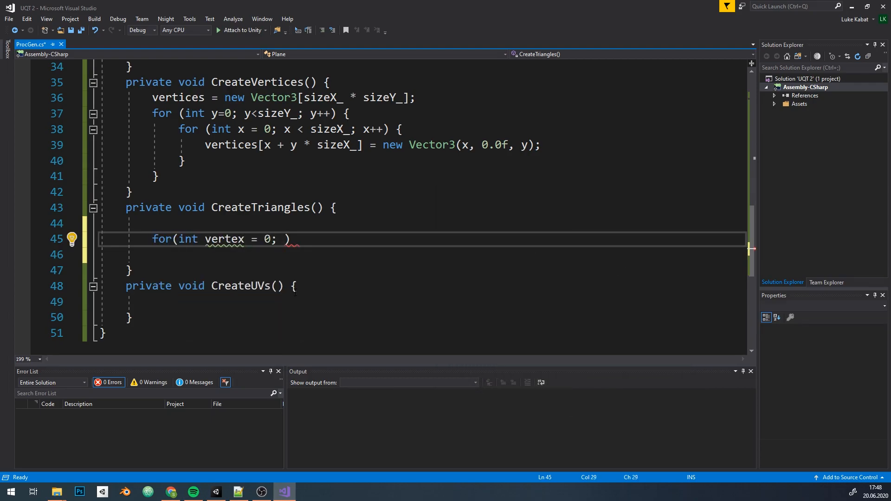
pyautogui.write('vertex < sizeX_ * sizeY_')
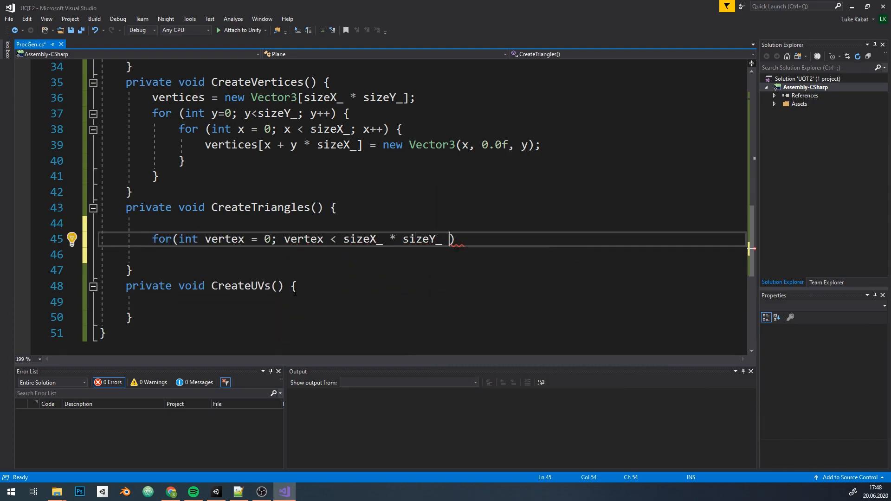
pyautogui.write('- sizeX_; vertex++)')
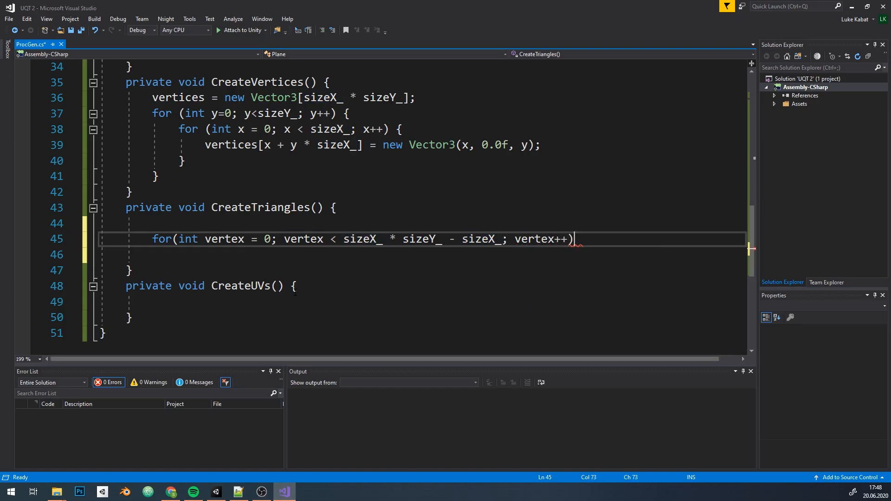
pyautogui.write('{')
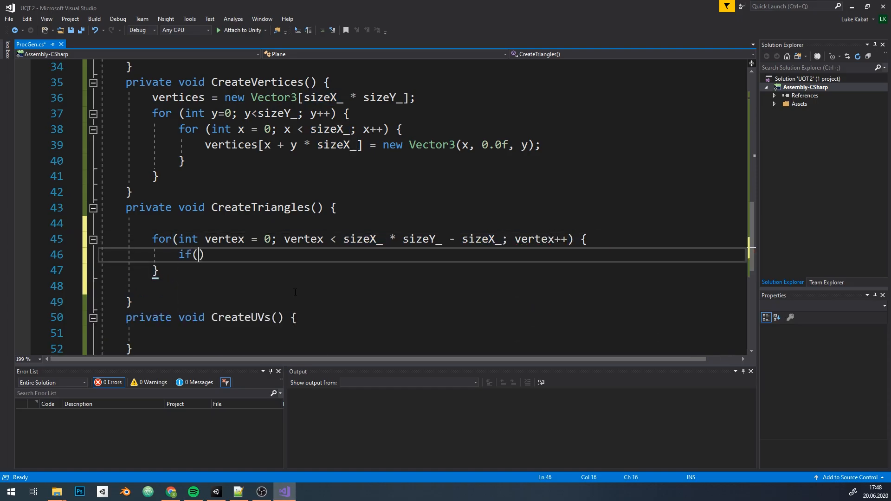
pyautogui.write('vertex%sizeX_ != ()')
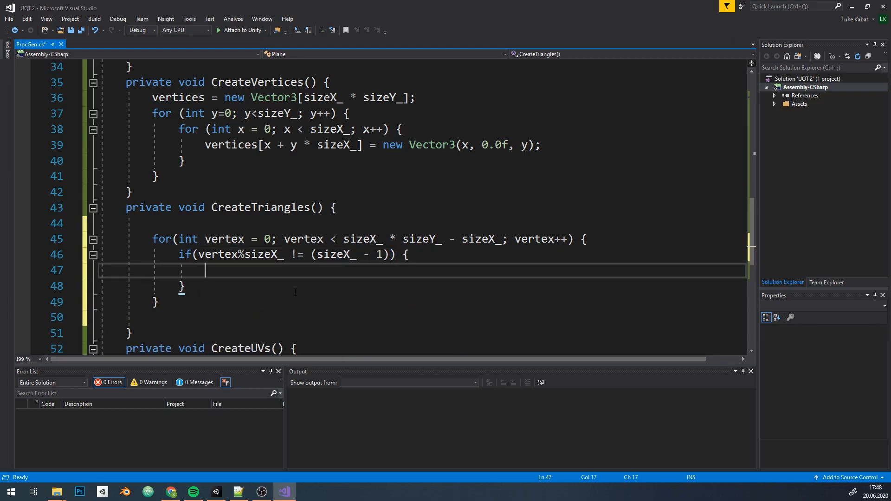
pyautogui.write('// First triangle')
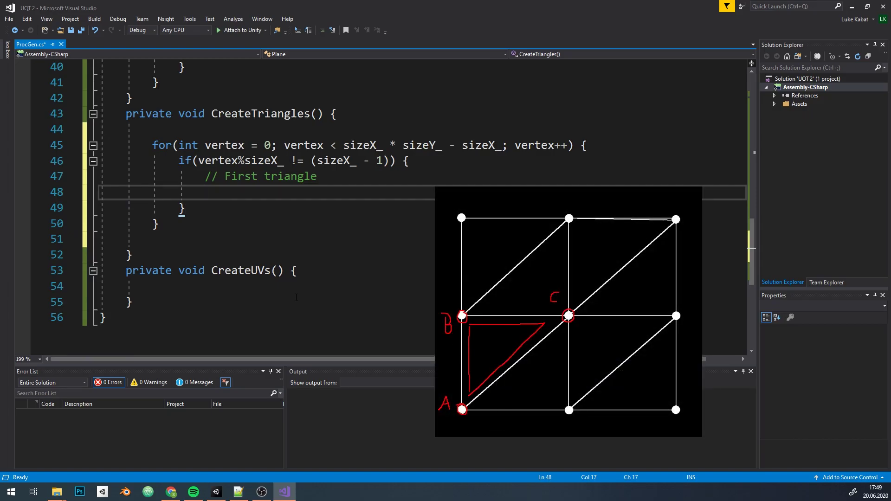
# - Compute A, B, C indices, write the first and second triangles, and advance triangleVertexCount by 6
pyautogui.write('int A = vertex;')
pyautogui.write('int B =')
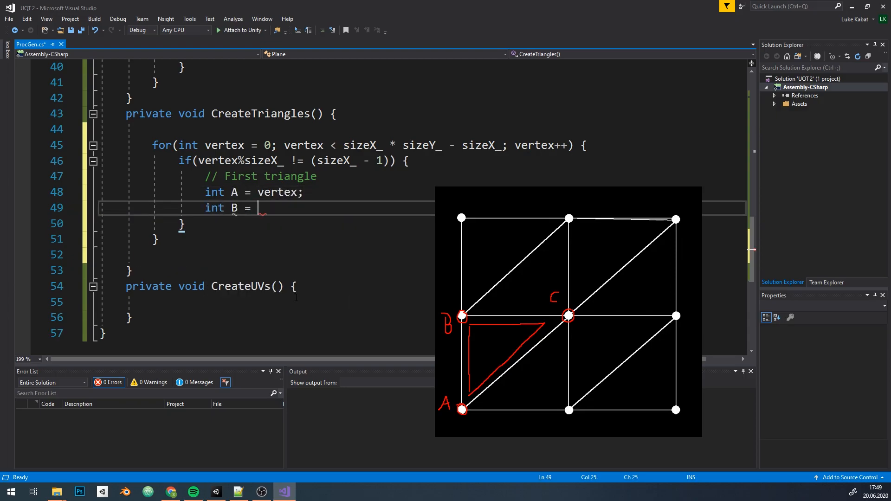
pyautogui.write('A + sizeX_;')
pyautogui.write('int C = B')
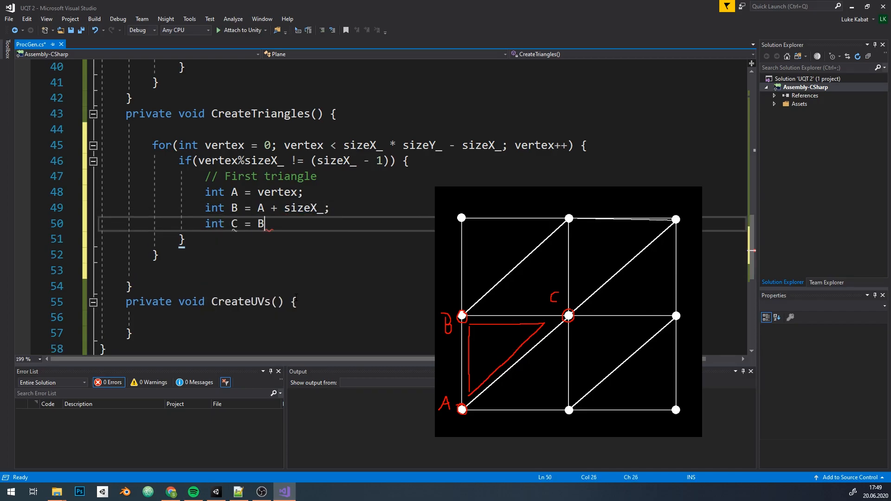
pyautogui.write('+ 1;')
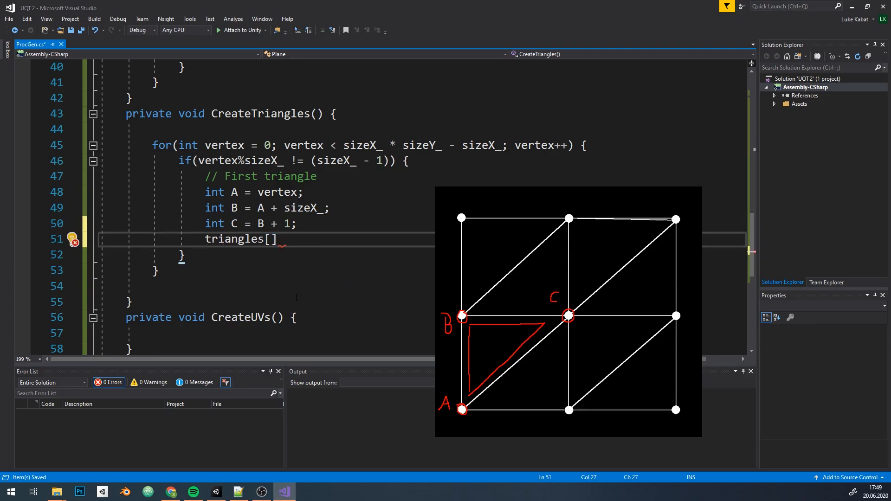
pyautogui.write('int triangleVertexCount = 0;')
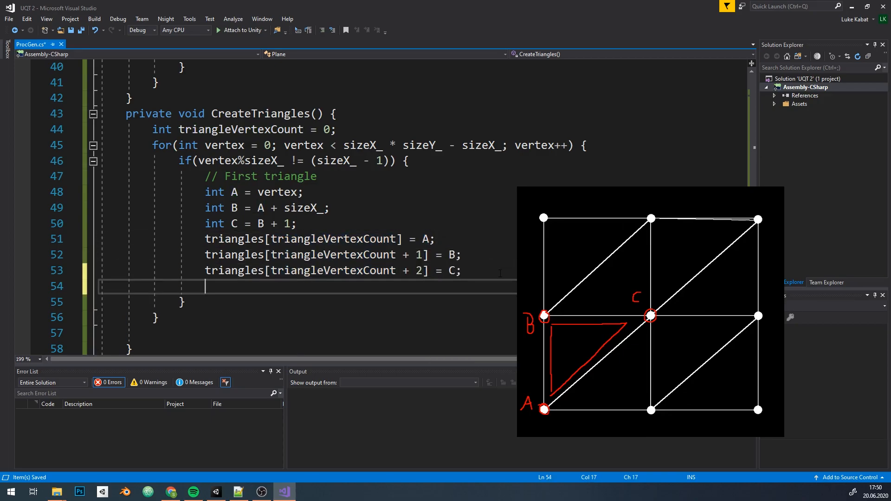
pyautogui.write('//Second triangle')
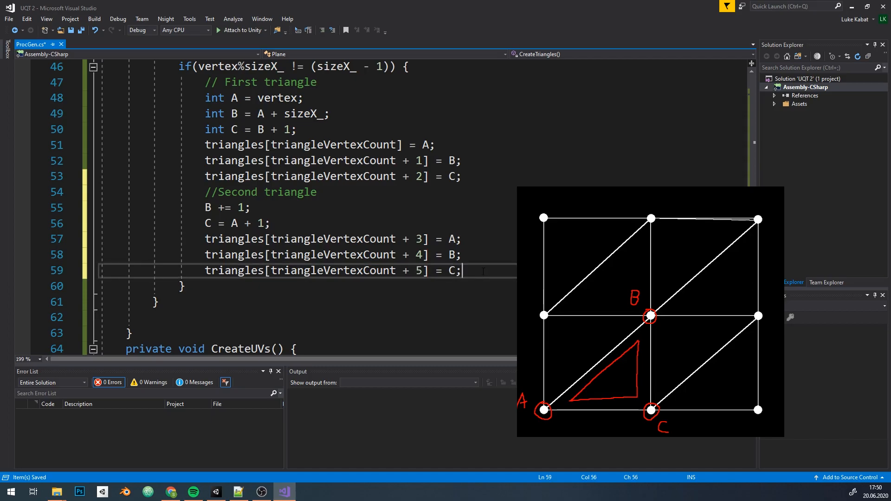
pyautogui.write('triangleVertexCount +=')
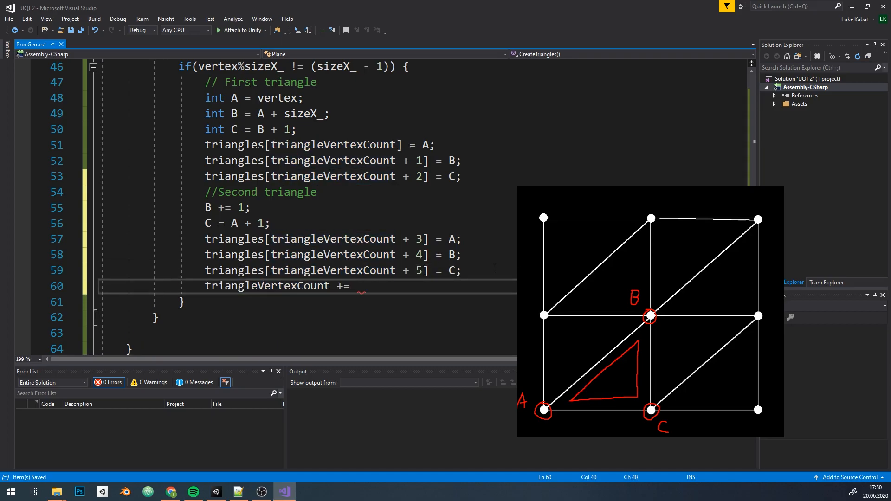
pyautogui.write('6;')
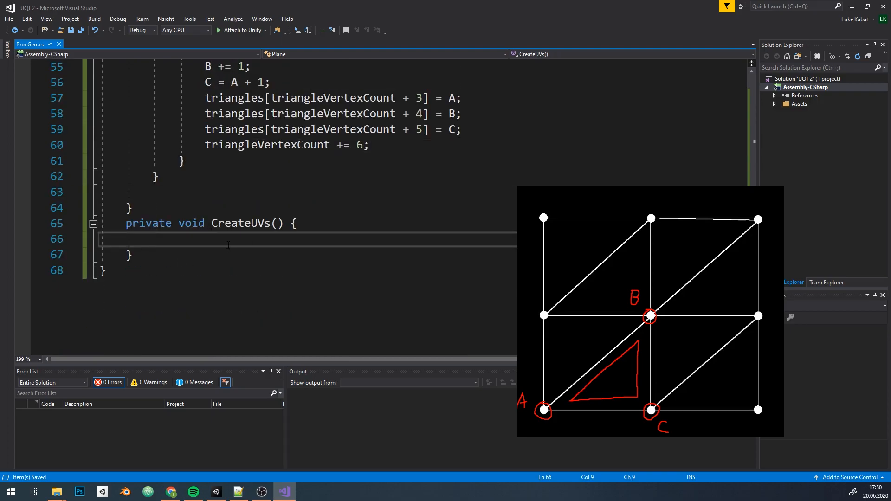
# - Allocate triangles as new int[3*2*(sizeX_ * sizeY_ - sizeX_ - sizeY_ + 1)]
pyautogui.write('u')
pyautogui.write('triangles = new')
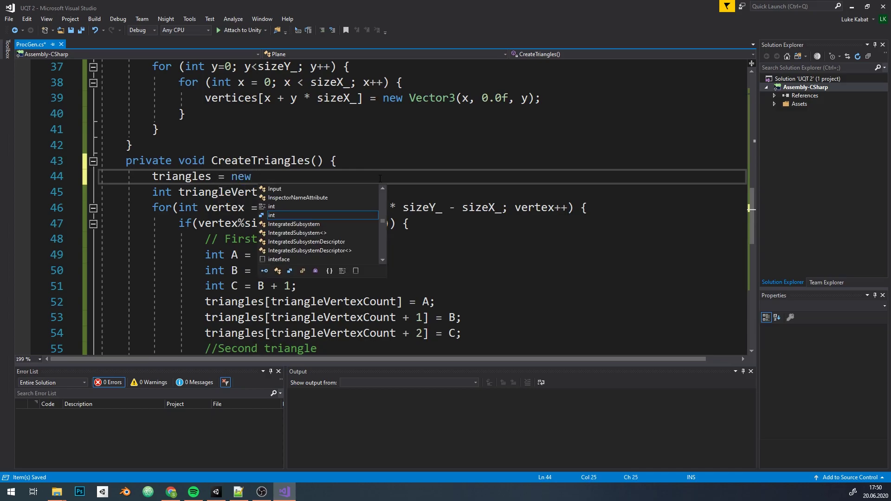
pyautogui.write('int[];')
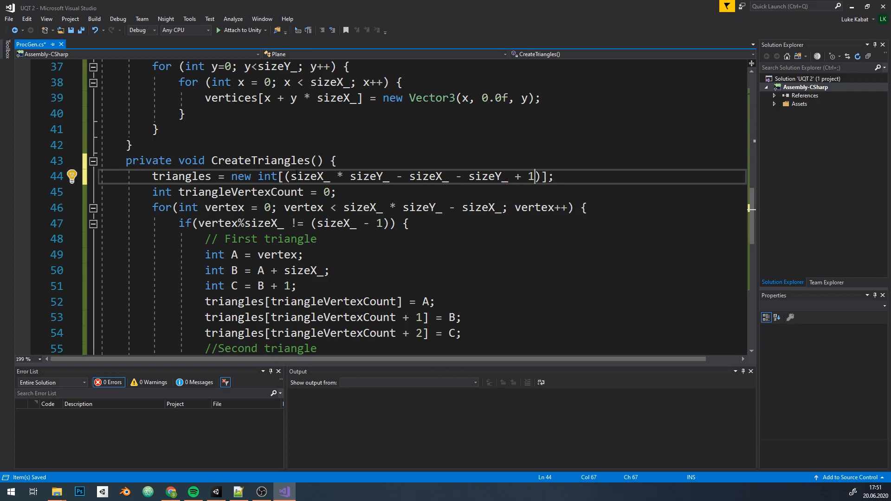
pyautogui.write('2*')
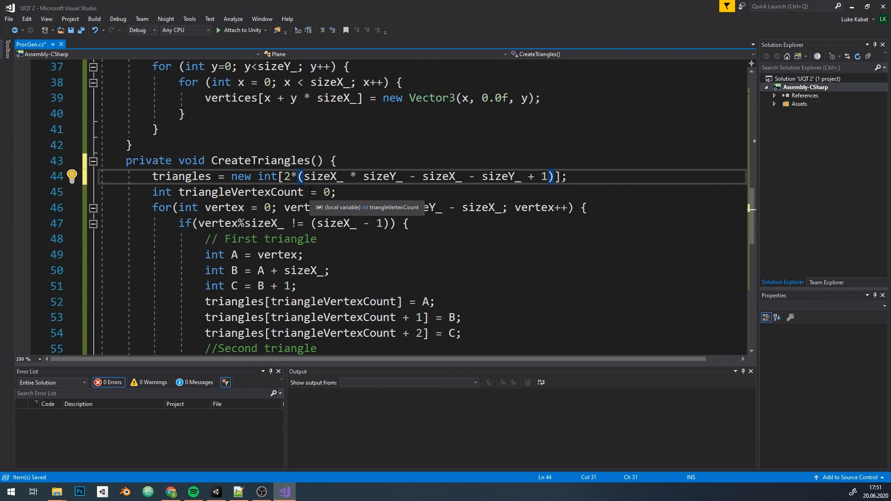
pyautogui.write('3*')
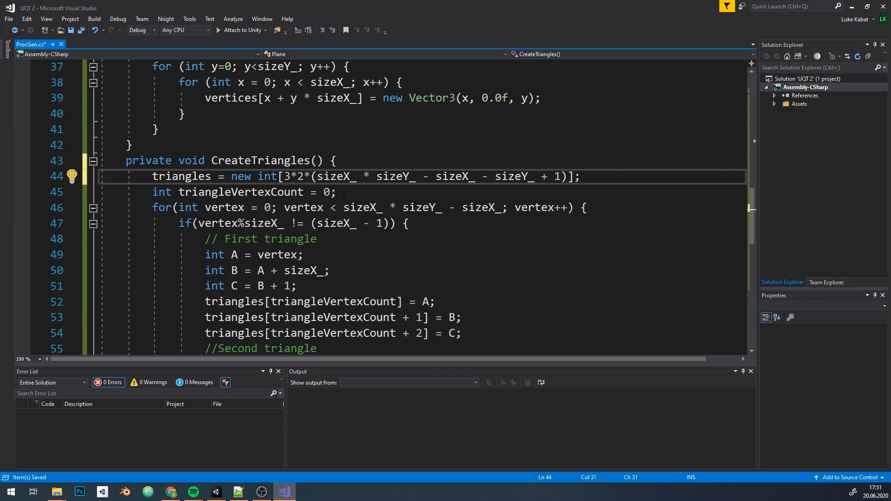
pyautogui.scroll(-3)
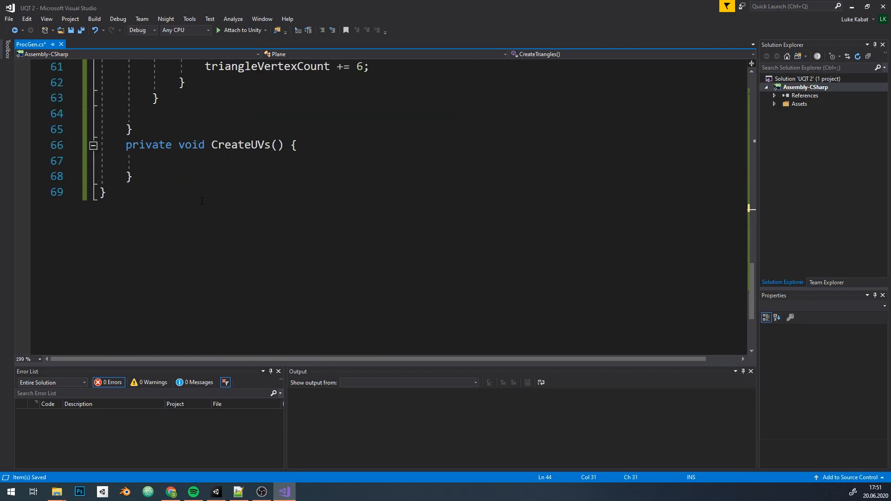
# - Allocate uvs and foreach vertex assign uvs[uvIndexCounter] = new Vector2(vertex.x, vertex.z)
pyautogui.write('uvs = new Vector2[sizeX_ * sizeY_];')
pyautogui.write('foreach')
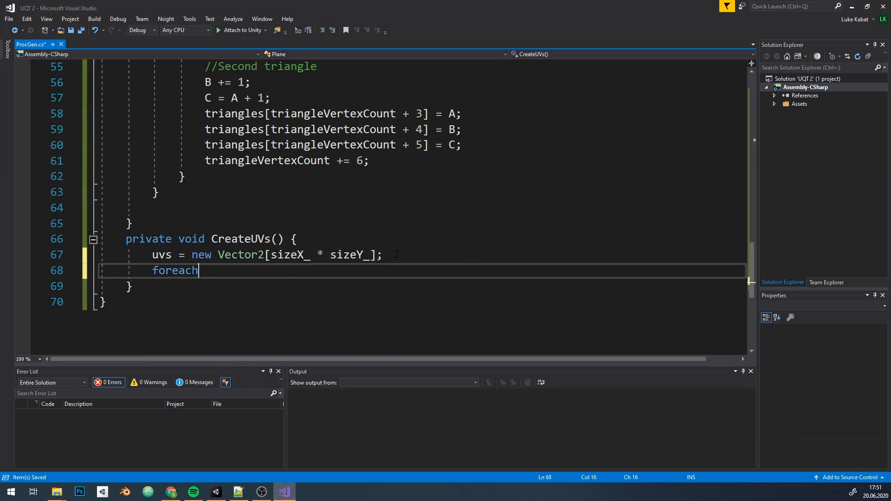
pyautogui.write('(Vector3 vertex in vertices) {')
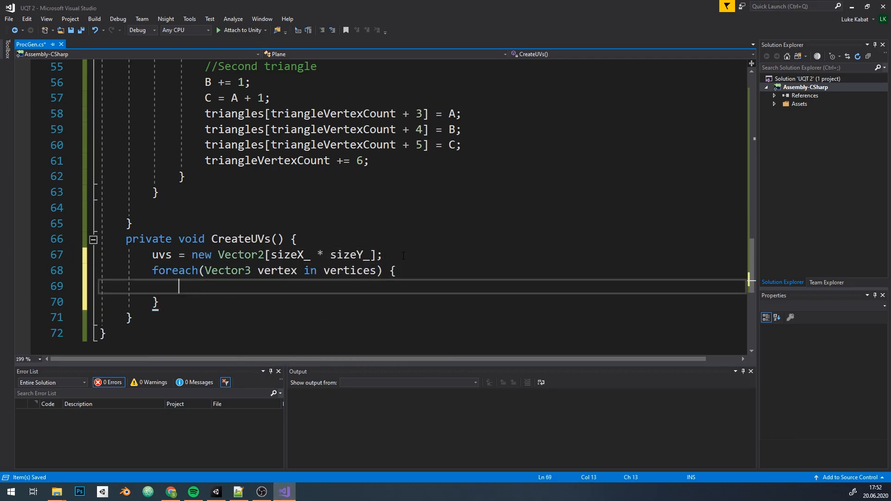
pyautogui.write('int uvIndexCounter = 0;')
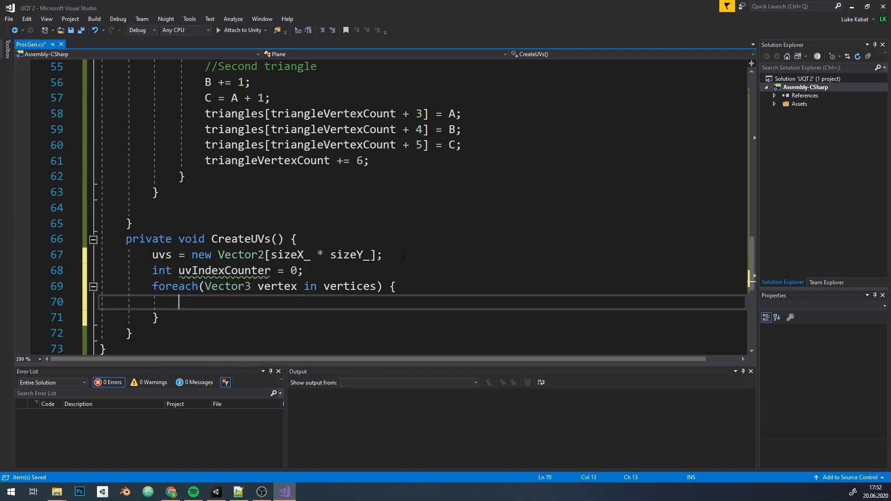
pyautogui.write('uvs[uvIndexCounter] = new Vector2')
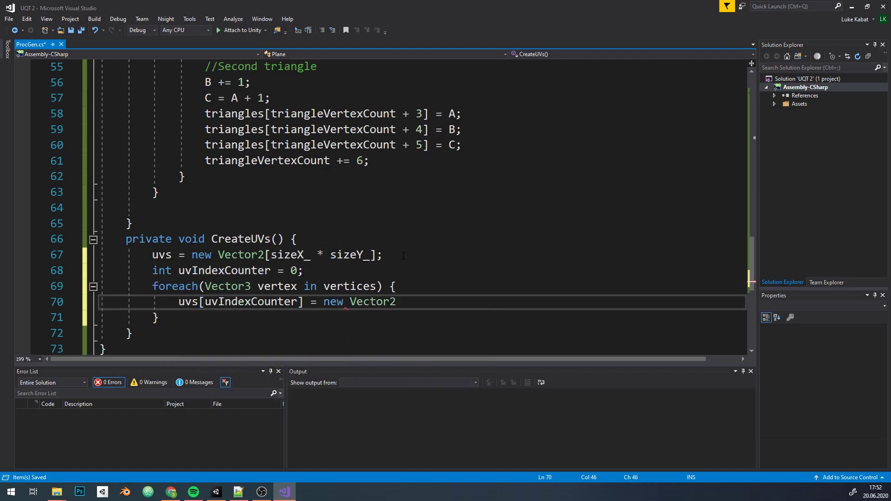
pyautogui.write('(vertex.x, vertex.z);')
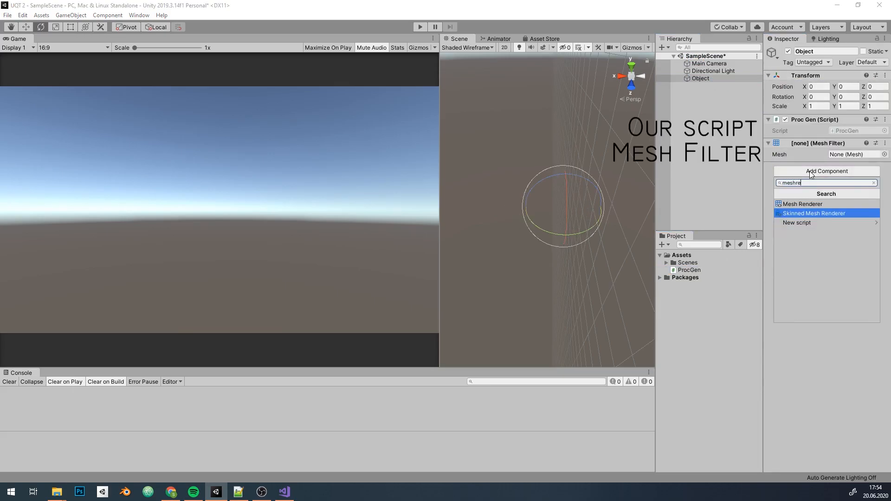
# - Add a Mesh Renderer, run the scene, and view the generated plane as Shaded Wireframe
pyautogui.click(801, 203)
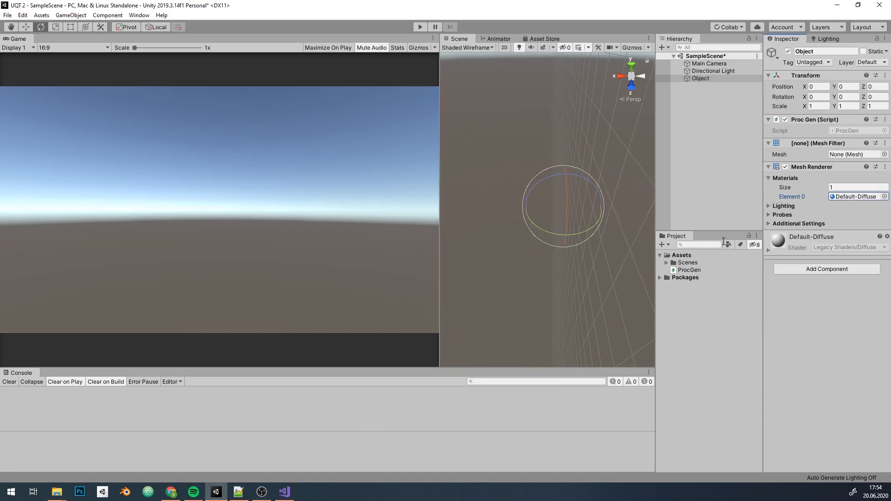
pyautogui.click(420, 26)
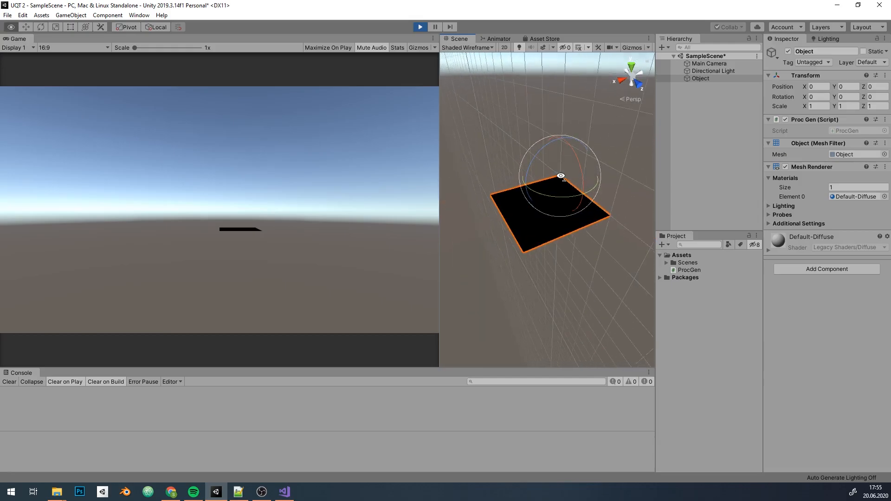
pyautogui.click(471, 47)
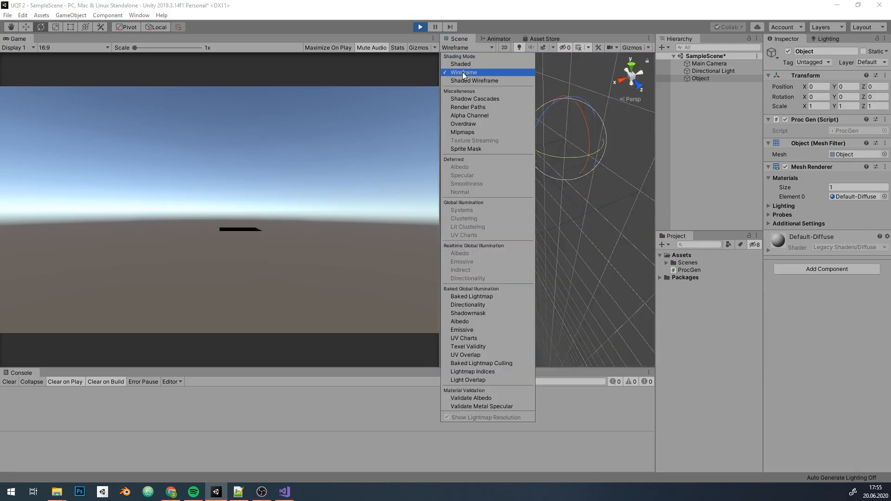
pyautogui.click(464, 73)
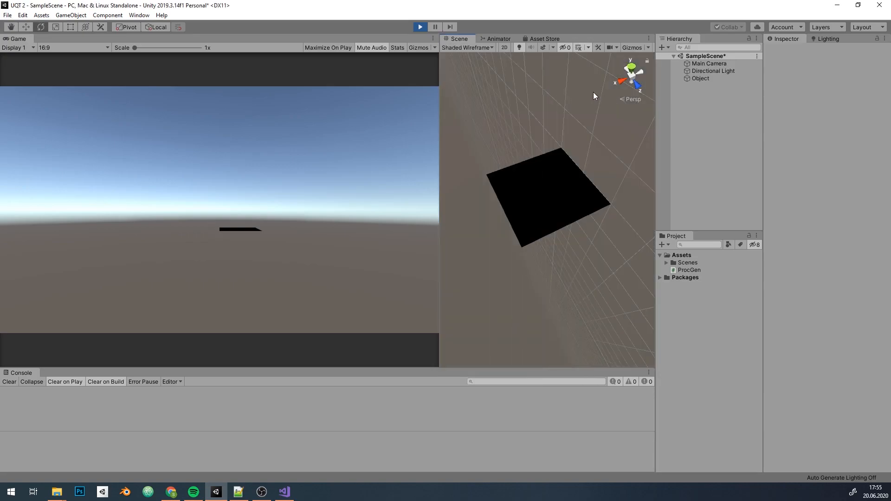
pyautogui.click(284, 492)
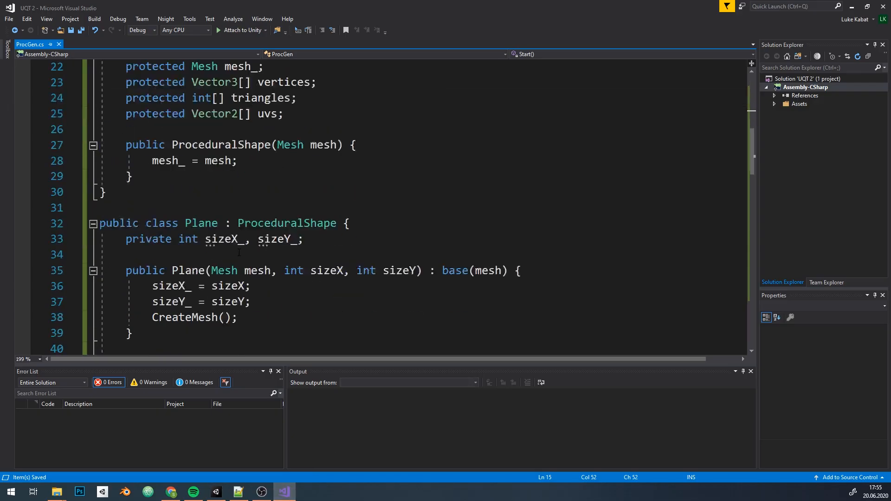
# - Assign mesh_ vertices, triangles and uv in CreateMesh and check the result in Unity
pyautogui.write('mesh_.RecalculateNormals();')
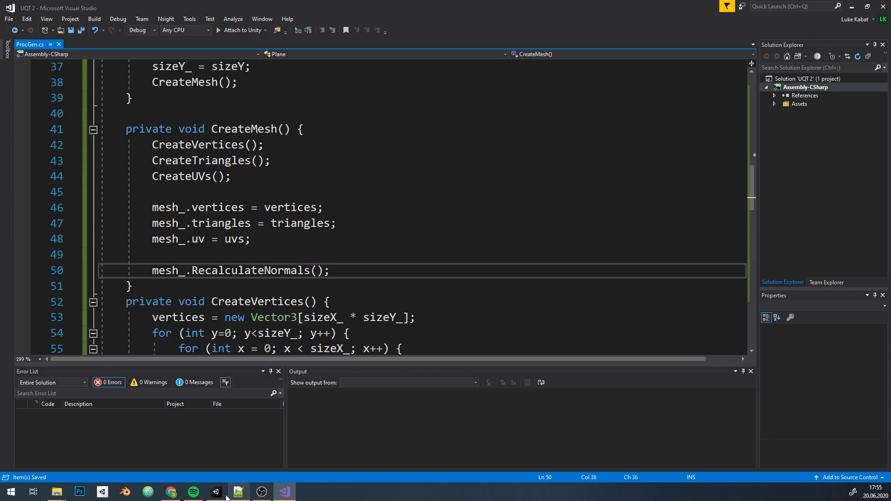
pyautogui.click(215, 492)
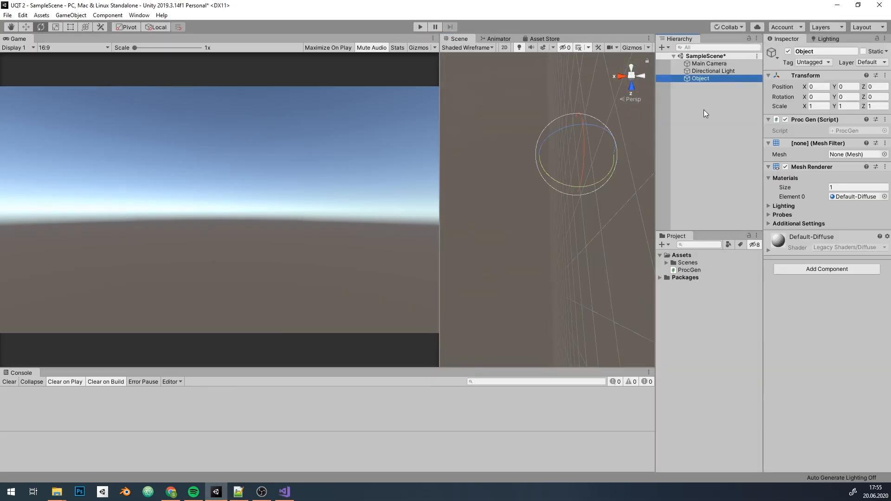
pyautogui.click(284, 492)
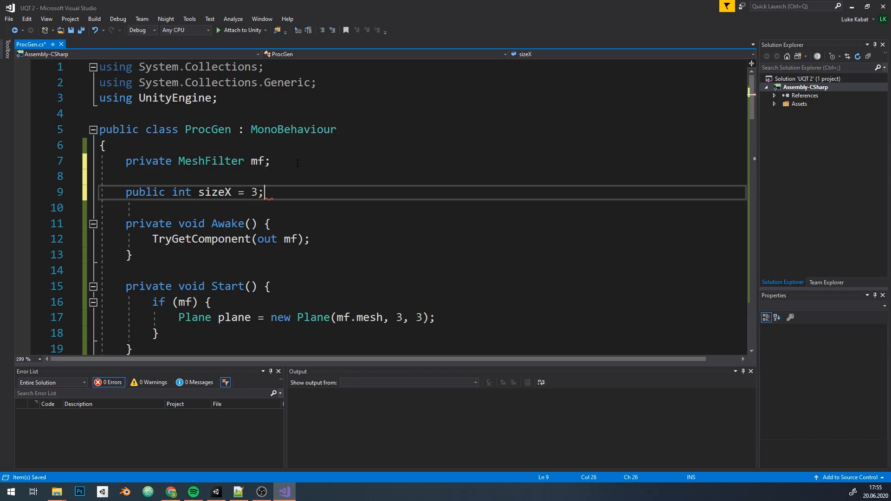
pyautogui.click(215, 492)
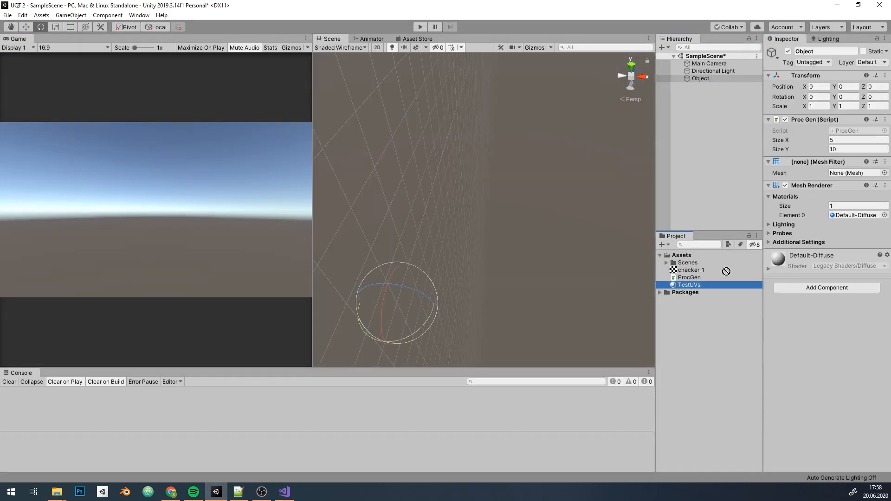
# - Comment out the mesh_.uv line in ProcGen.cs and return to Unity to view the plane
pyautogui.click(422, 26)
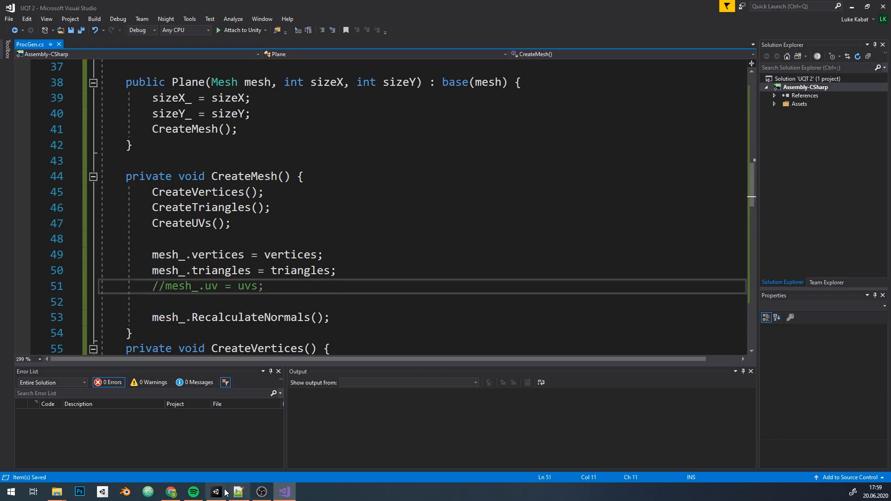
pyautogui.click(216, 493)
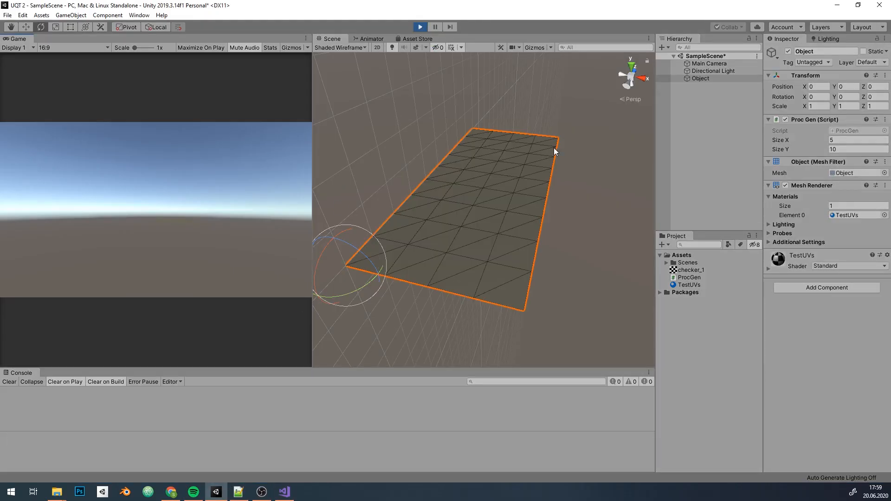